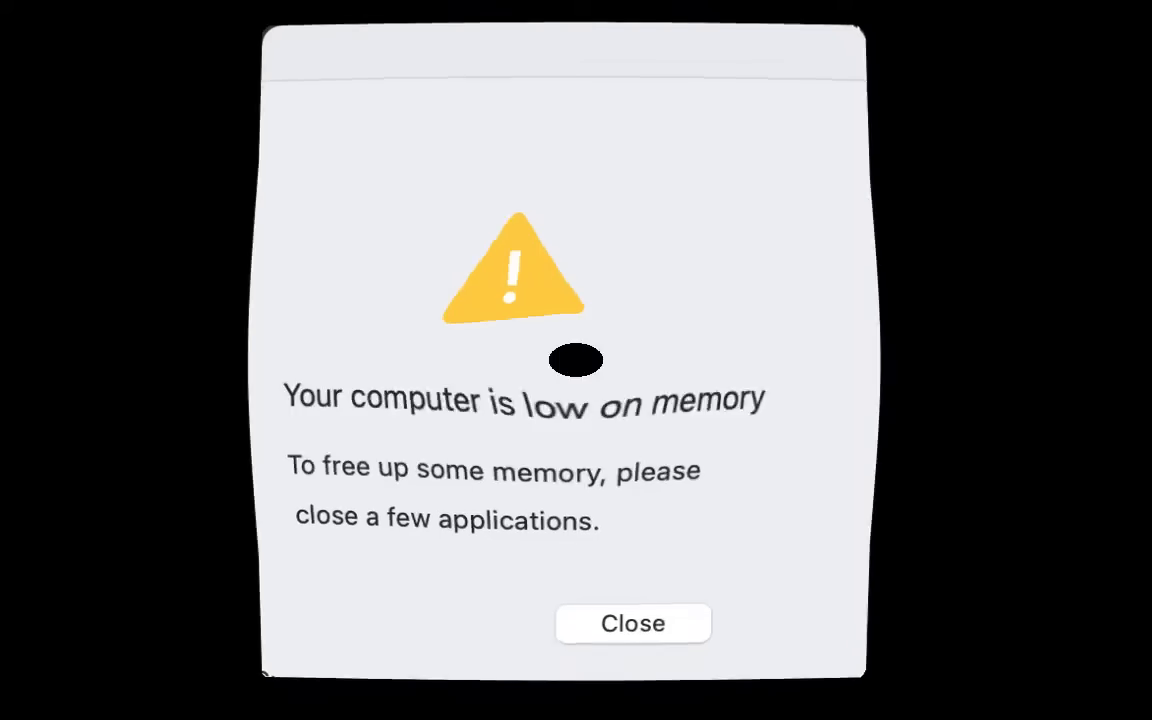
Dismiss the low memory alert and run Repair Disk Permissions in CleanMyMac 3 Maintenance.
click(632, 623)
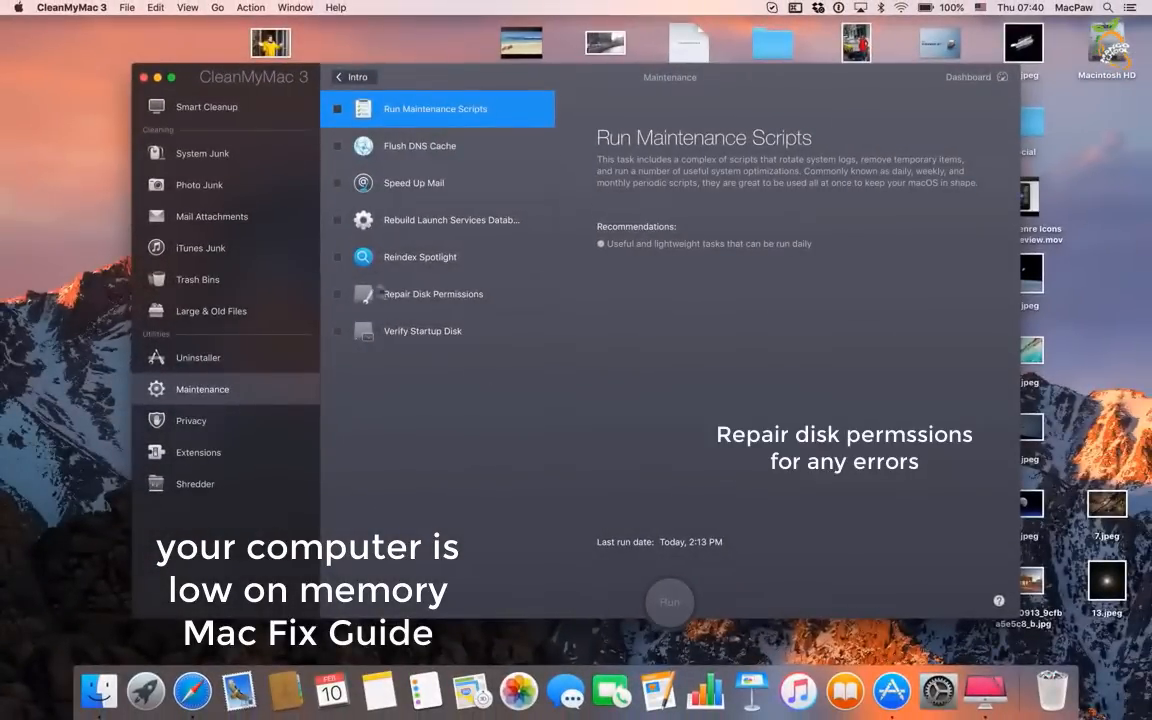
click(337, 293)
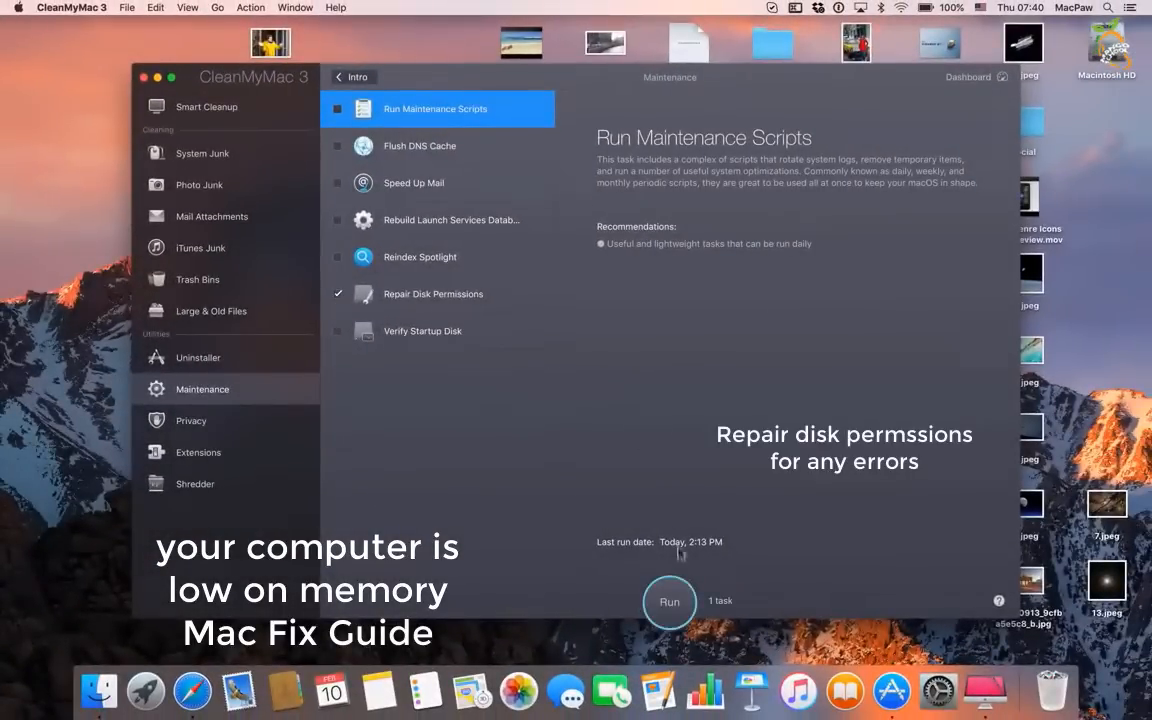
click(669, 601)
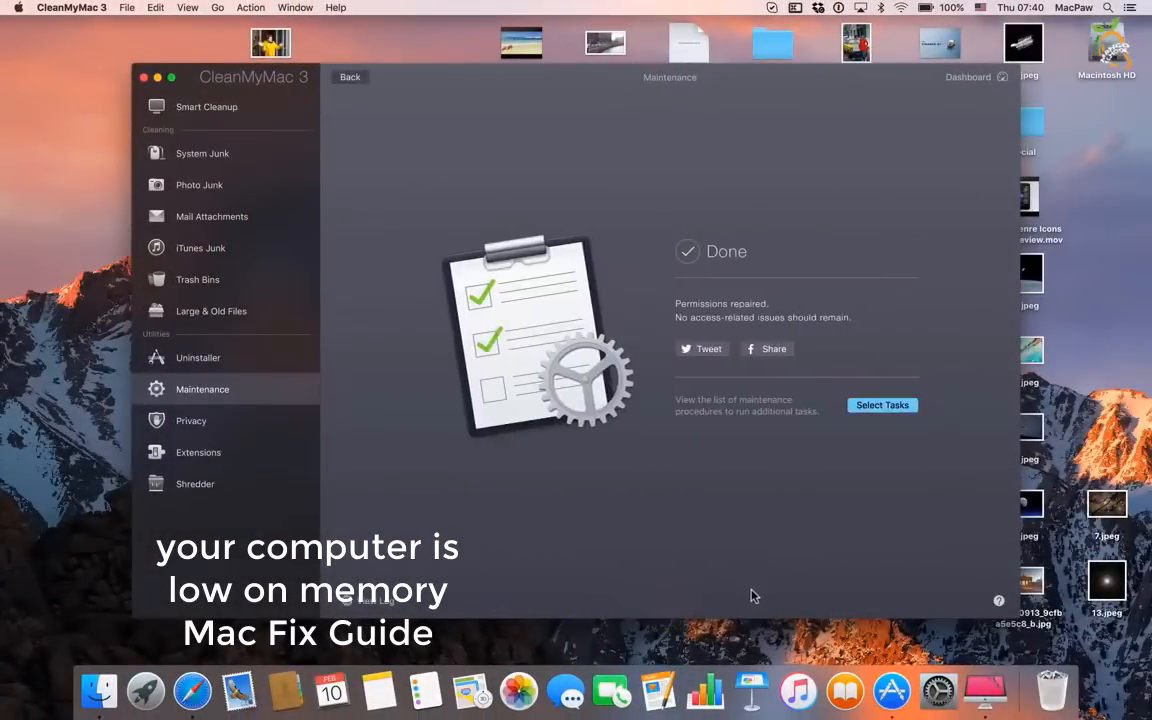
click(15, 8)
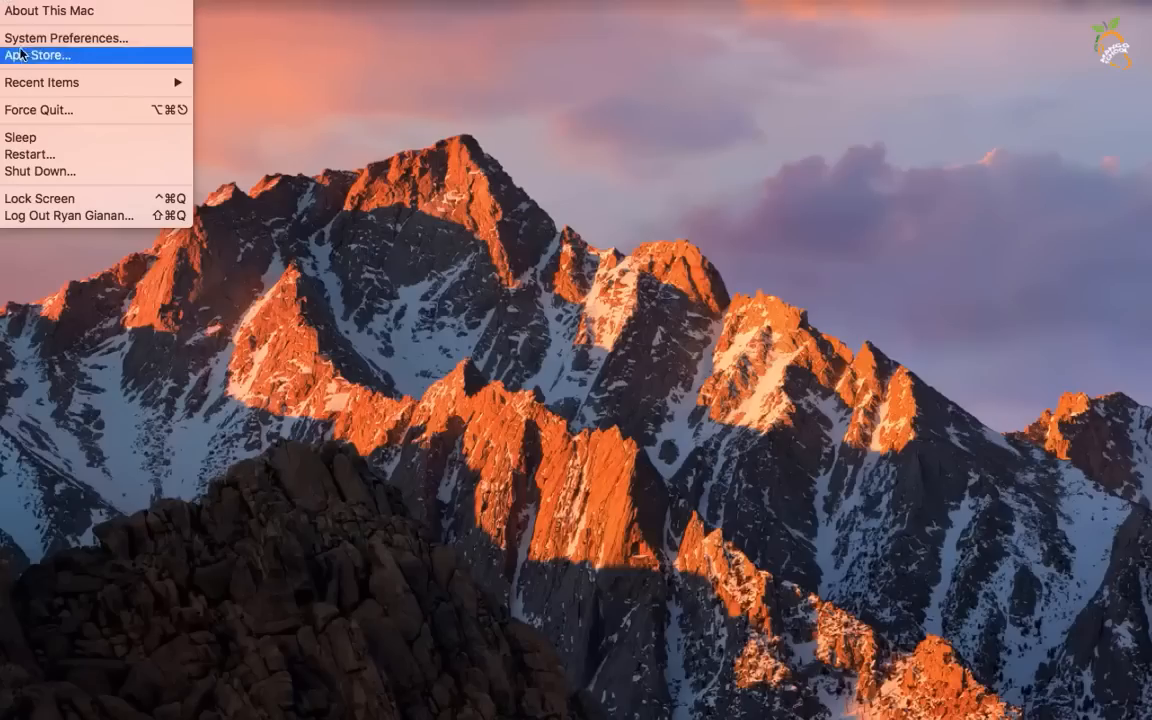
Remove hide.me VPN and another unwanted item from Users & Groups Login Items.
click(63, 37)
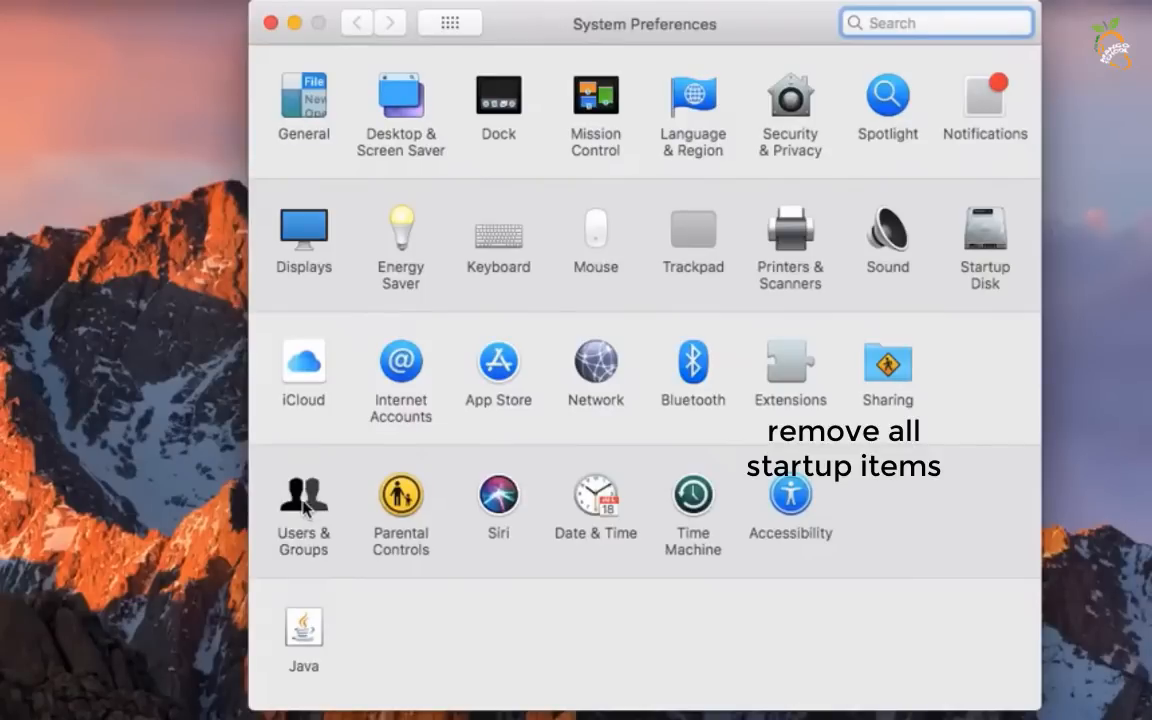
click(302, 497)
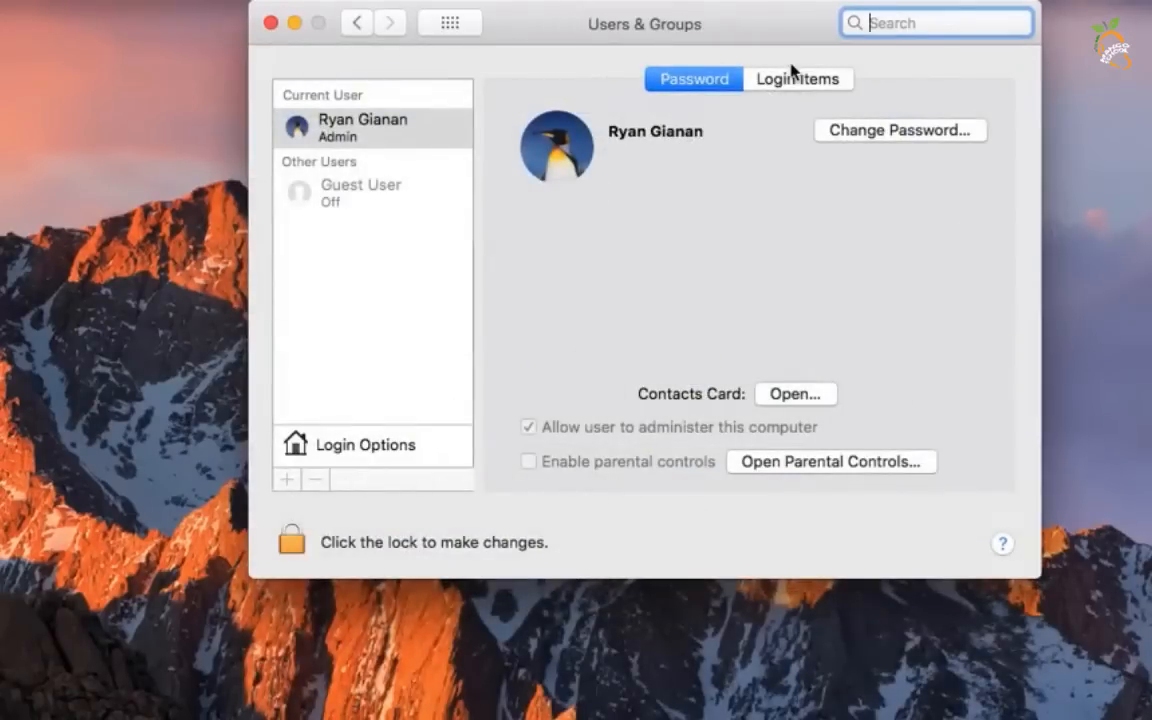
click(798, 79)
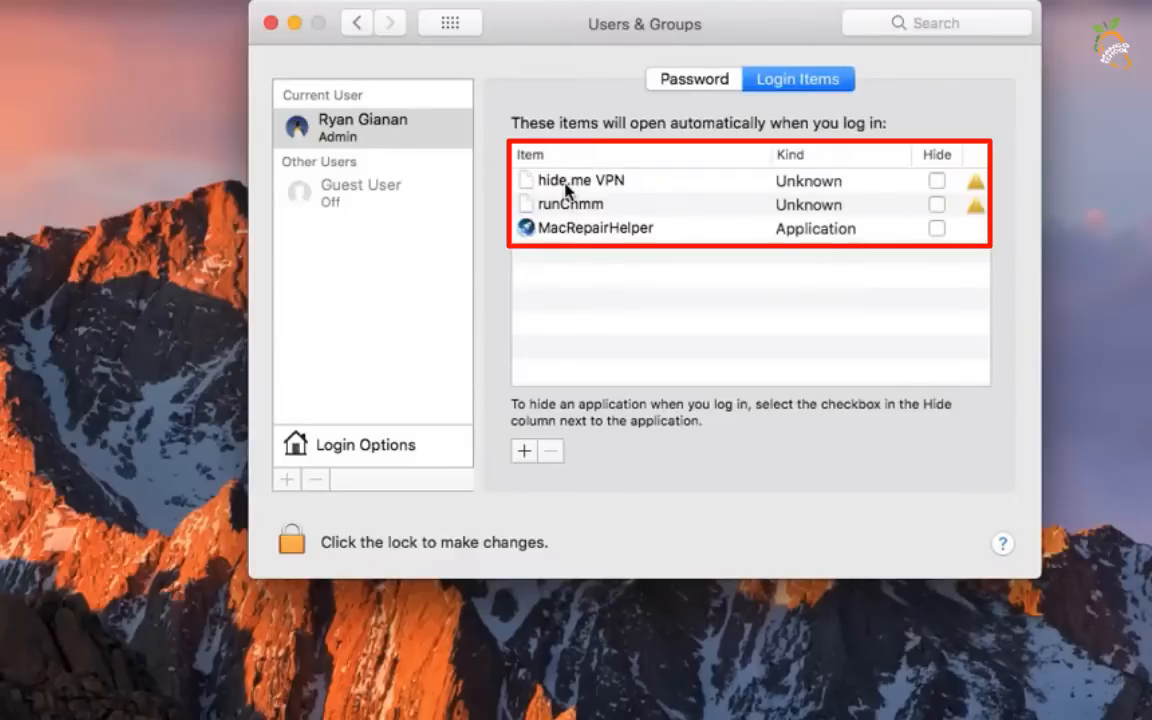
click(580, 180)
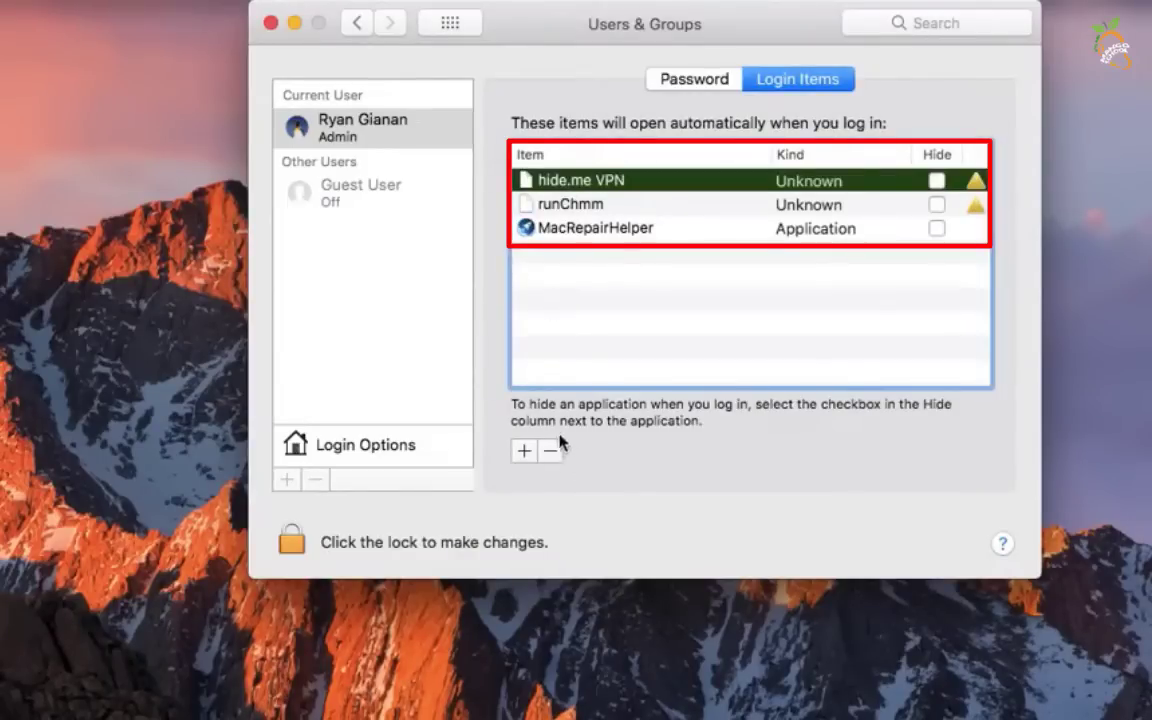
click(549, 451)
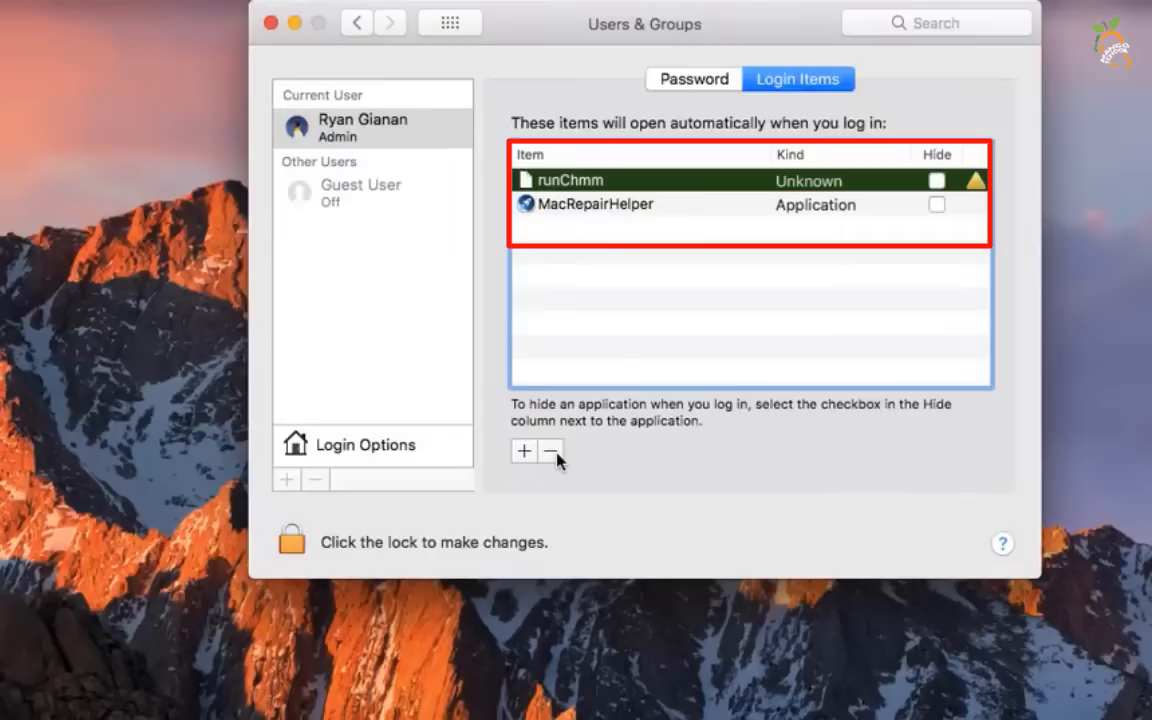
mouse_move(592, 235)
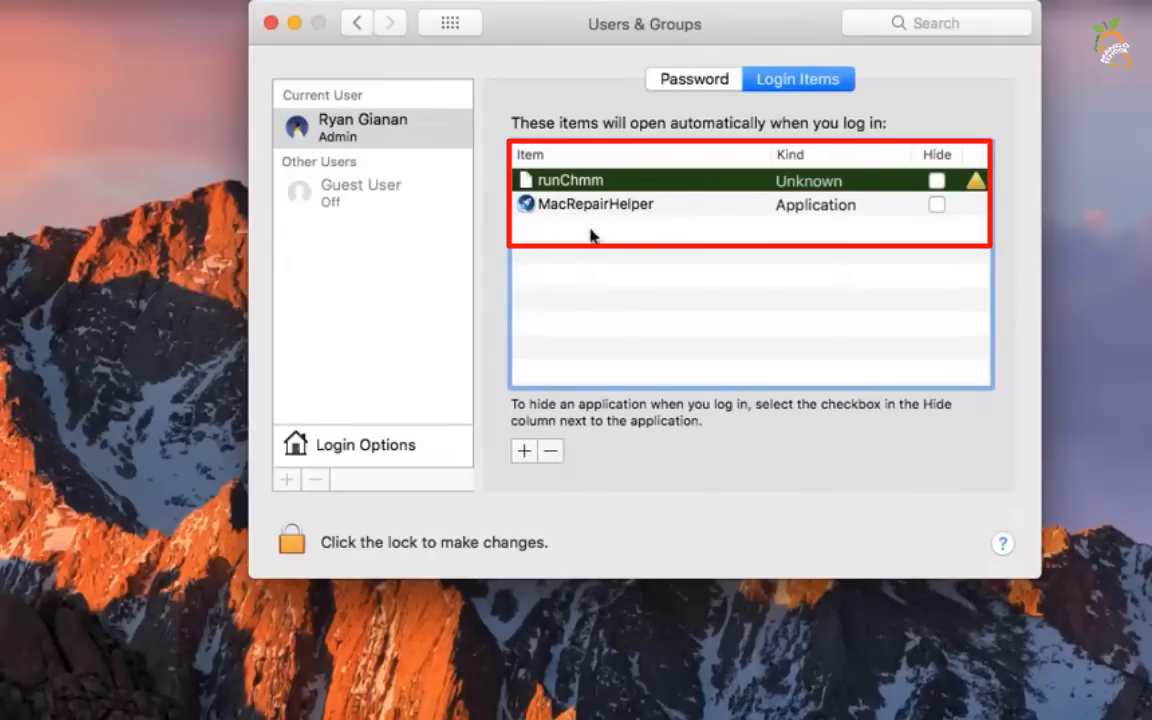
click(549, 451)
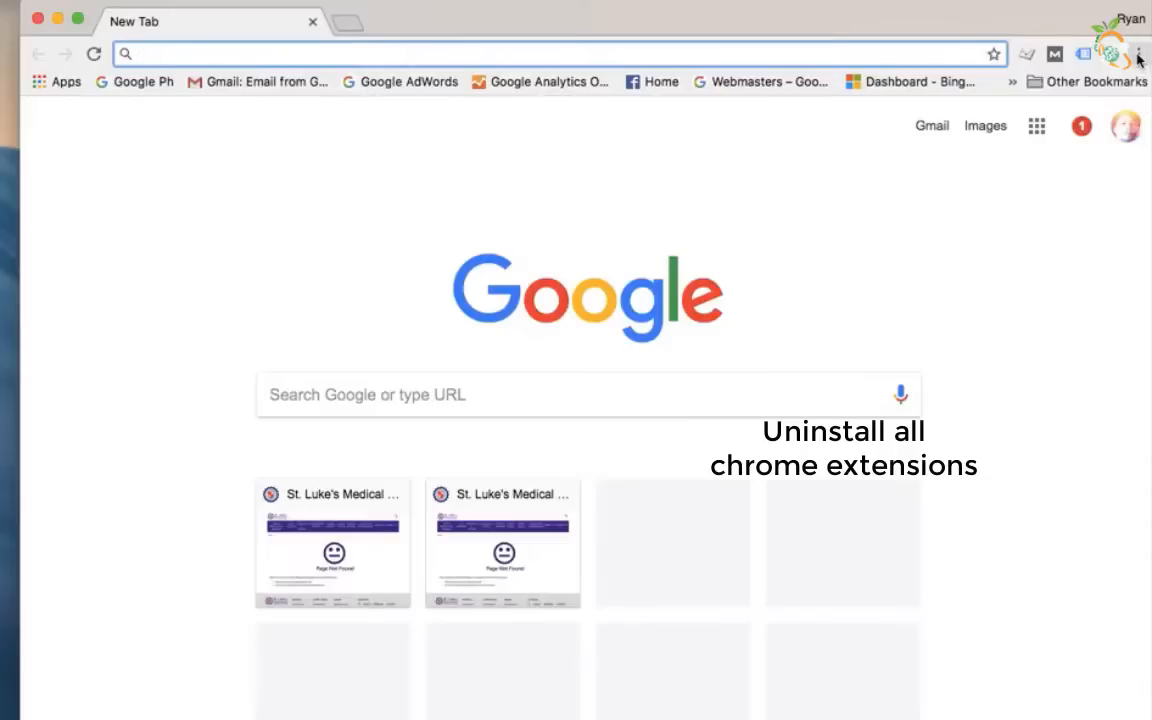
Open Chrome's Extensions page and toggle Grammarly for Chrome off and back on.
click(1137, 54)
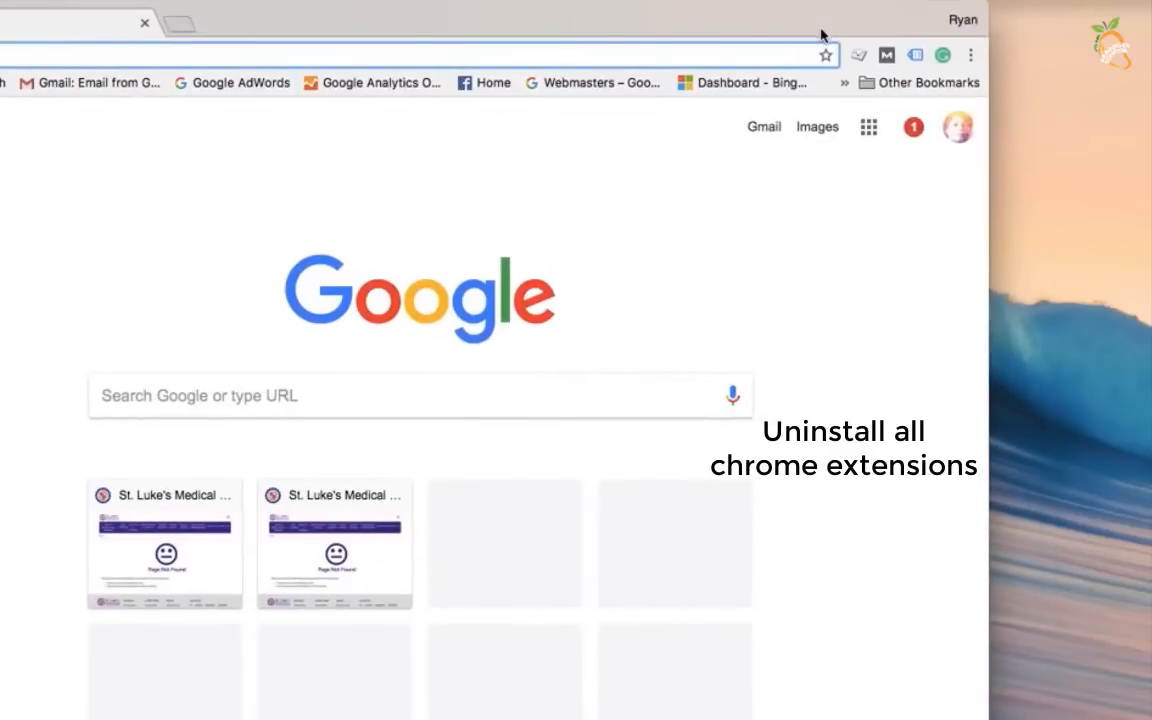
click(969, 55)
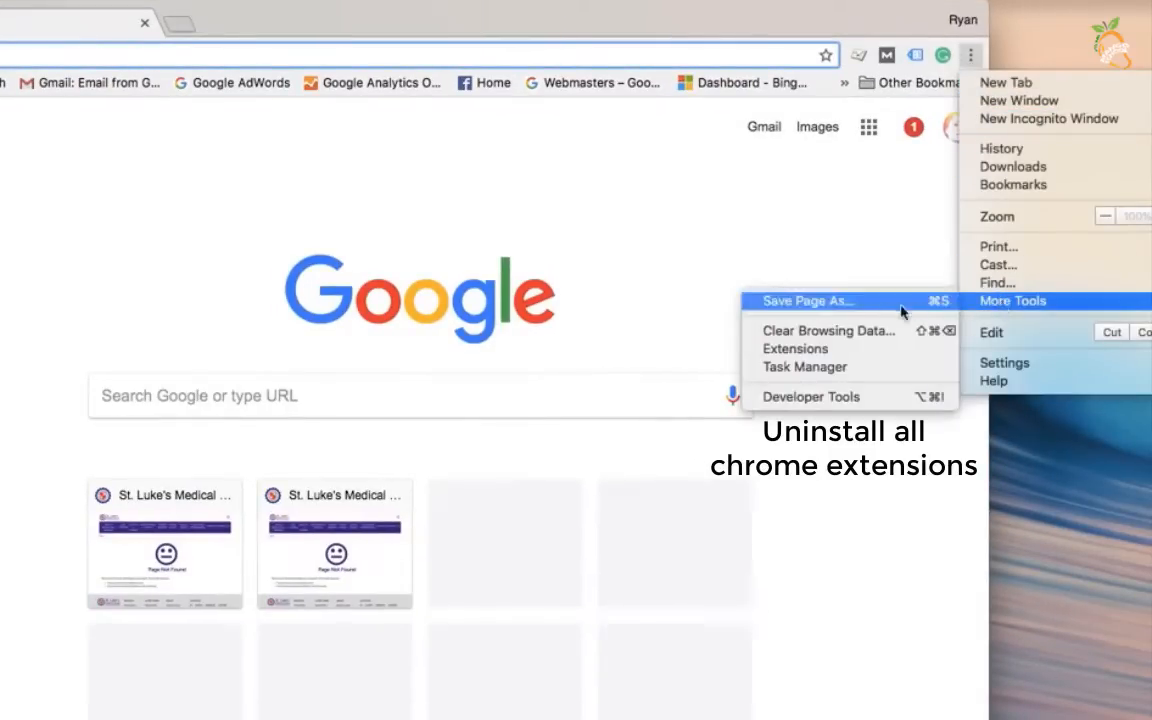
click(795, 348)
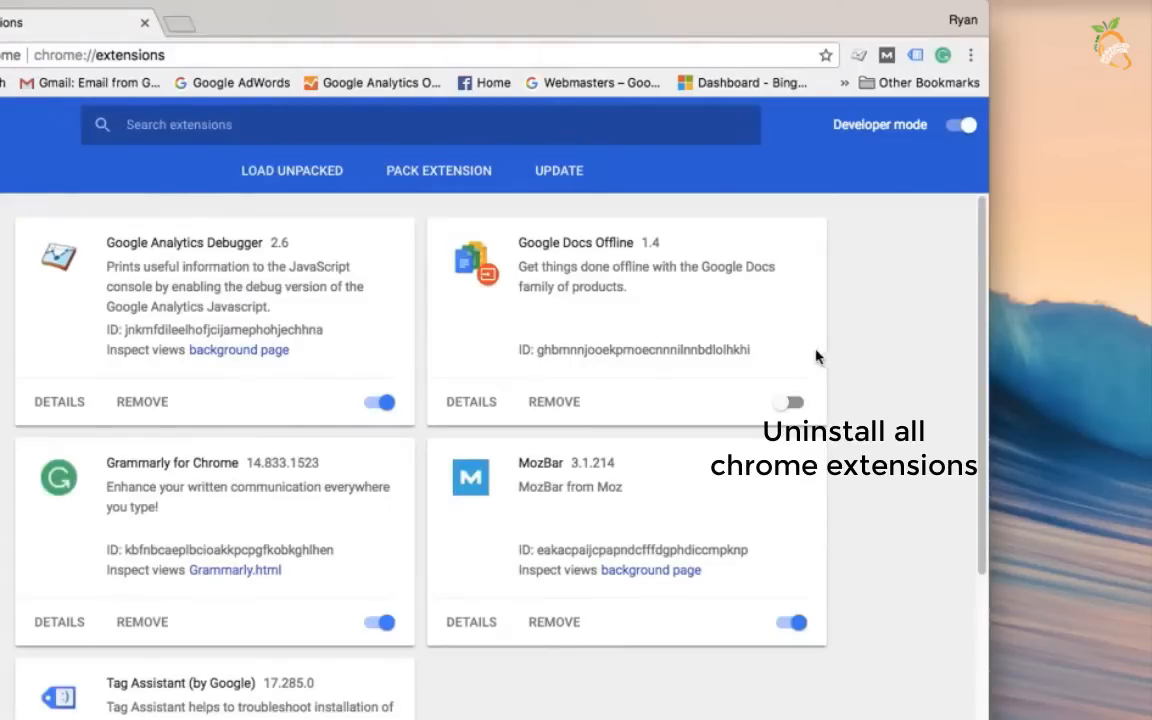
mouse_move(290, 660)
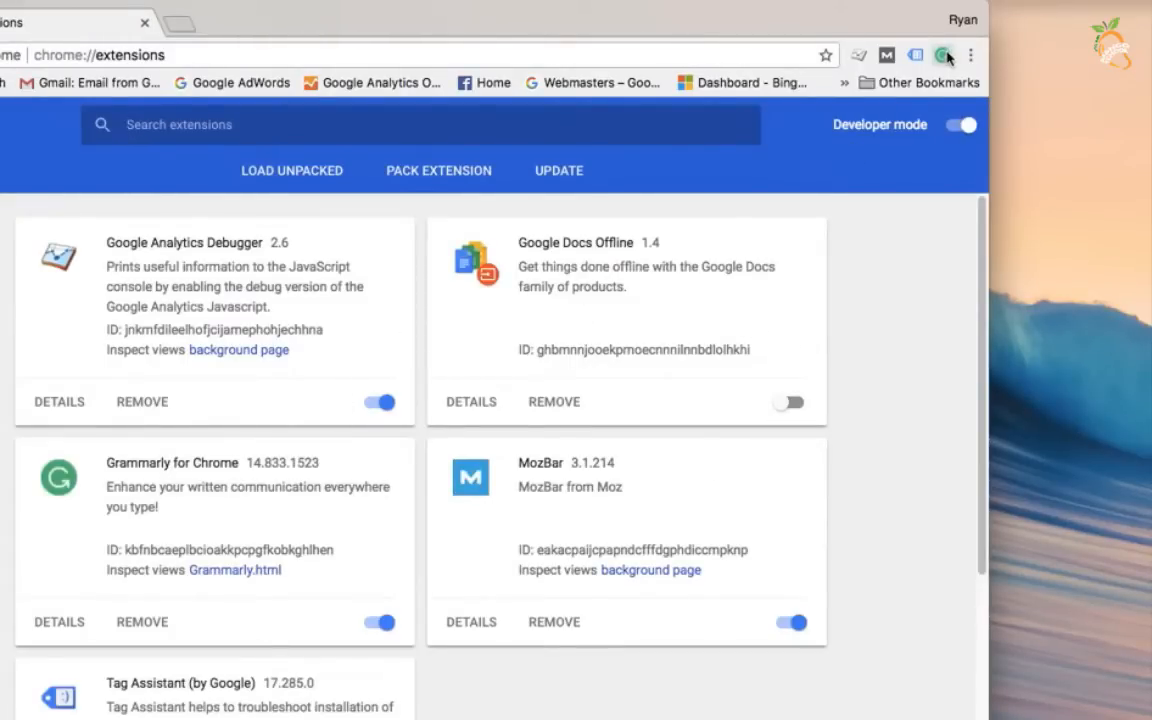
click(378, 622)
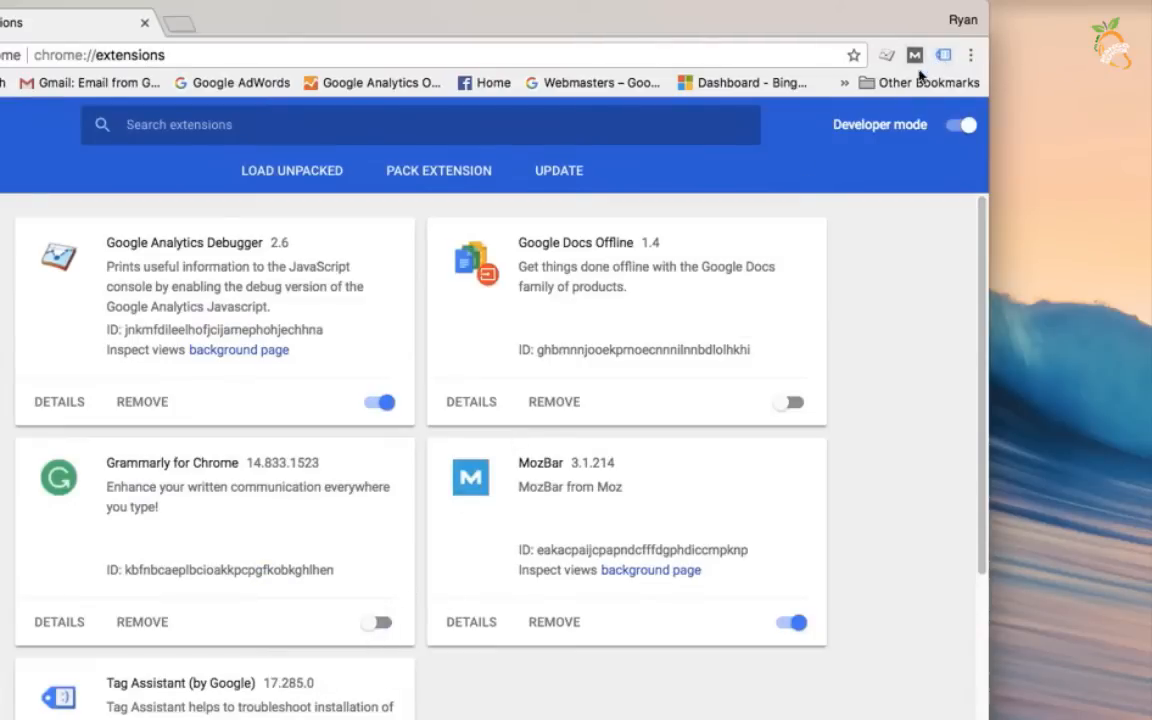
click(377, 621)
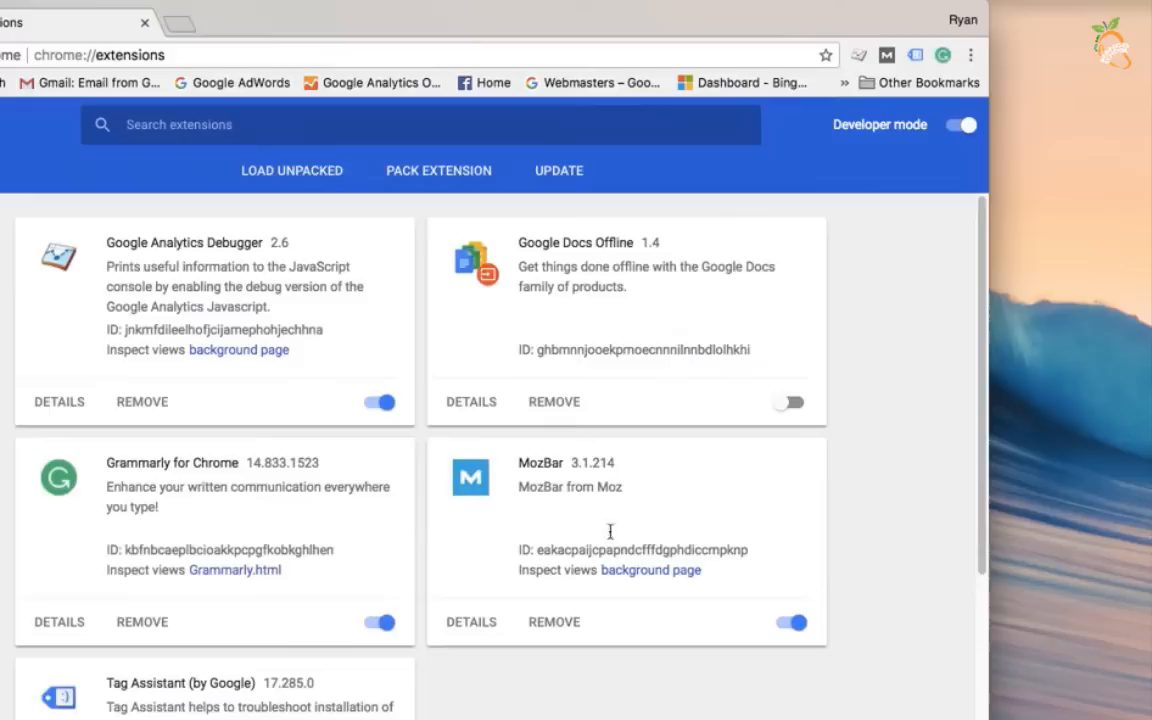
mouse_move(943, 55)
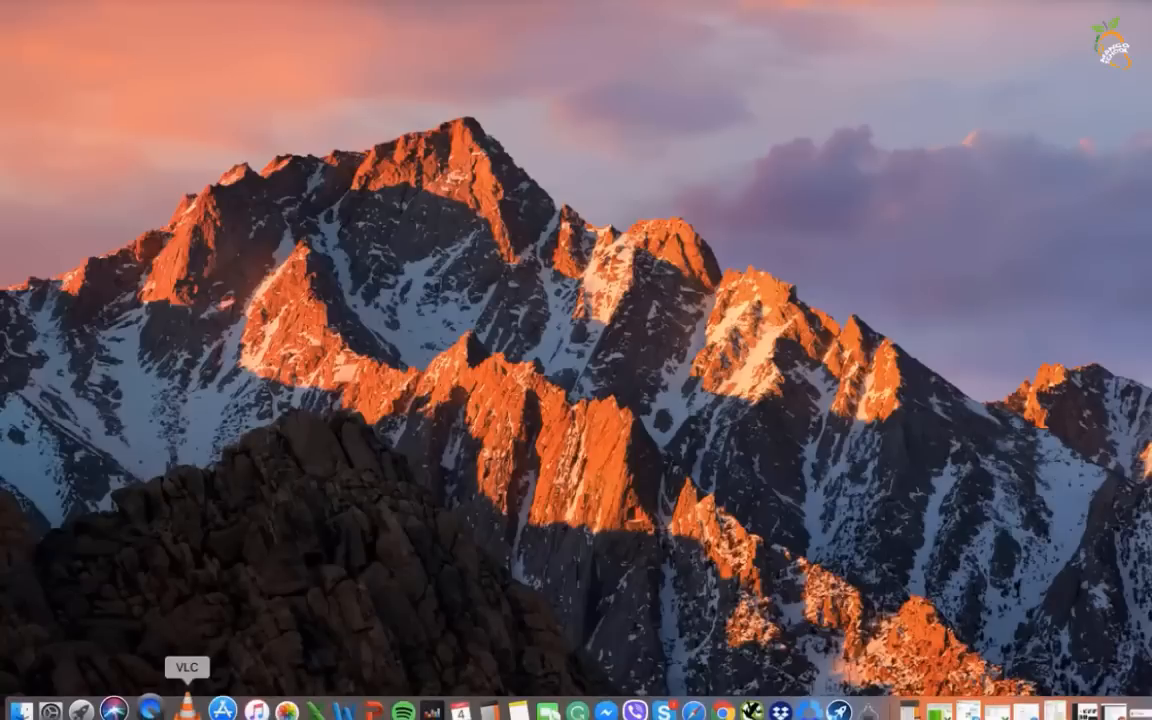
mouse_move(20, 708)
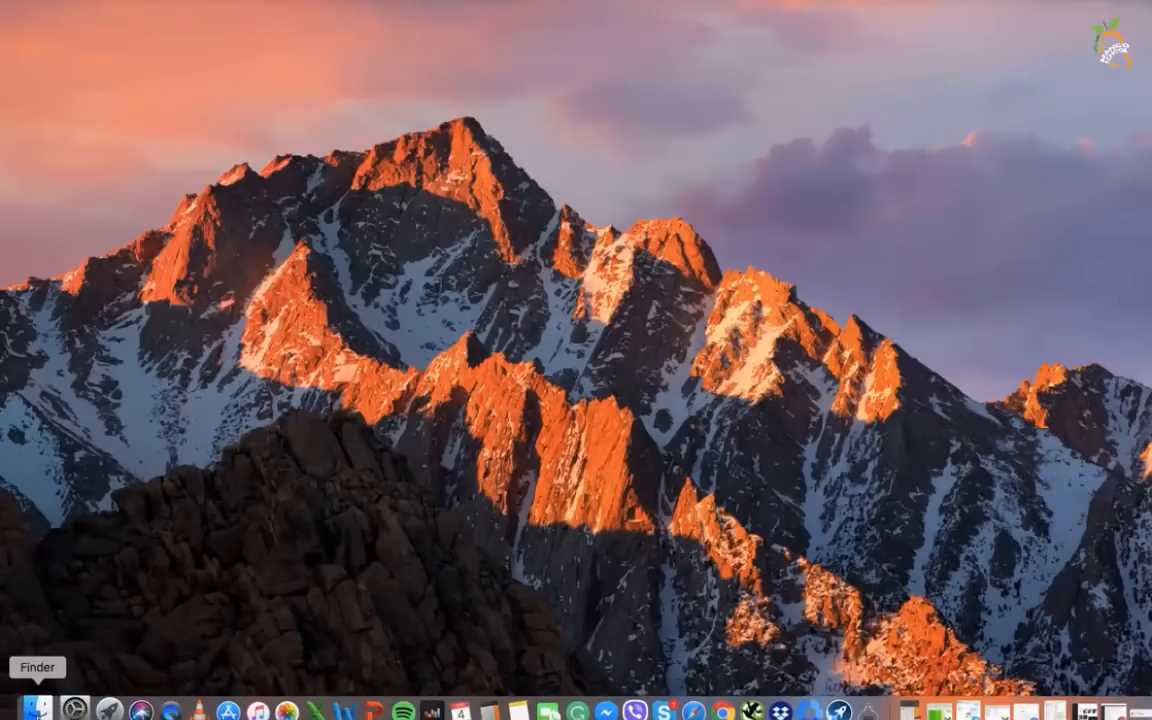
Open a new Finder window from the Dock's Finder shortcut menu.
right_click(37, 707)
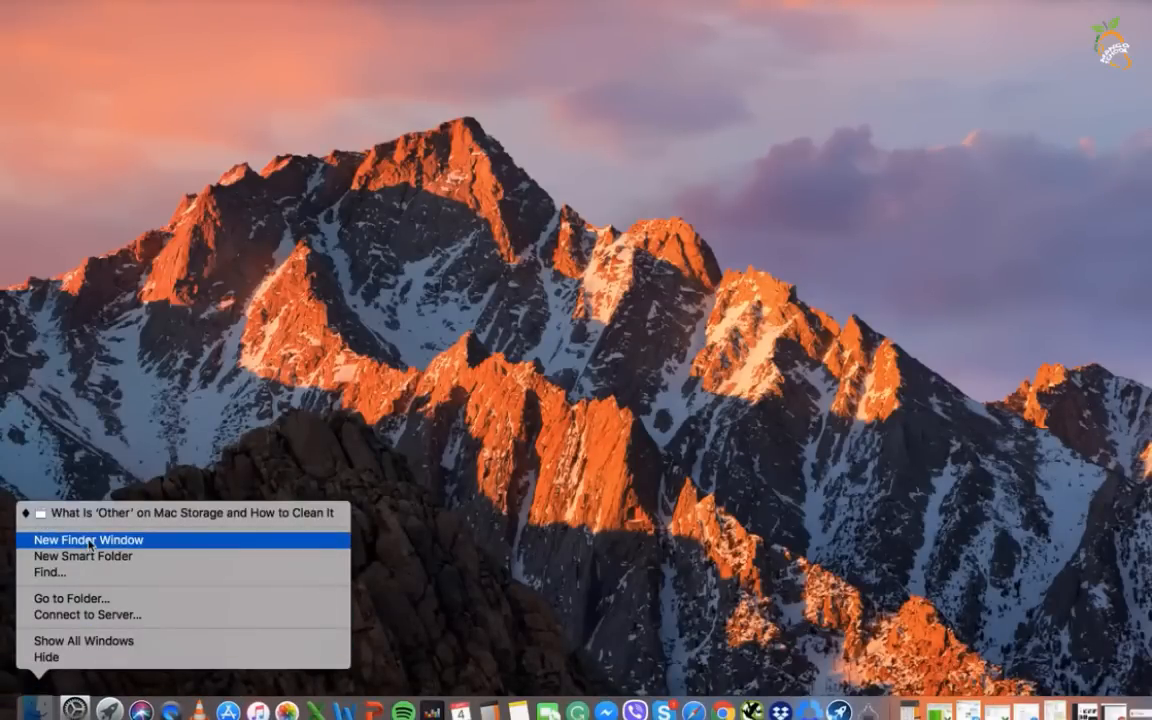
click(89, 540)
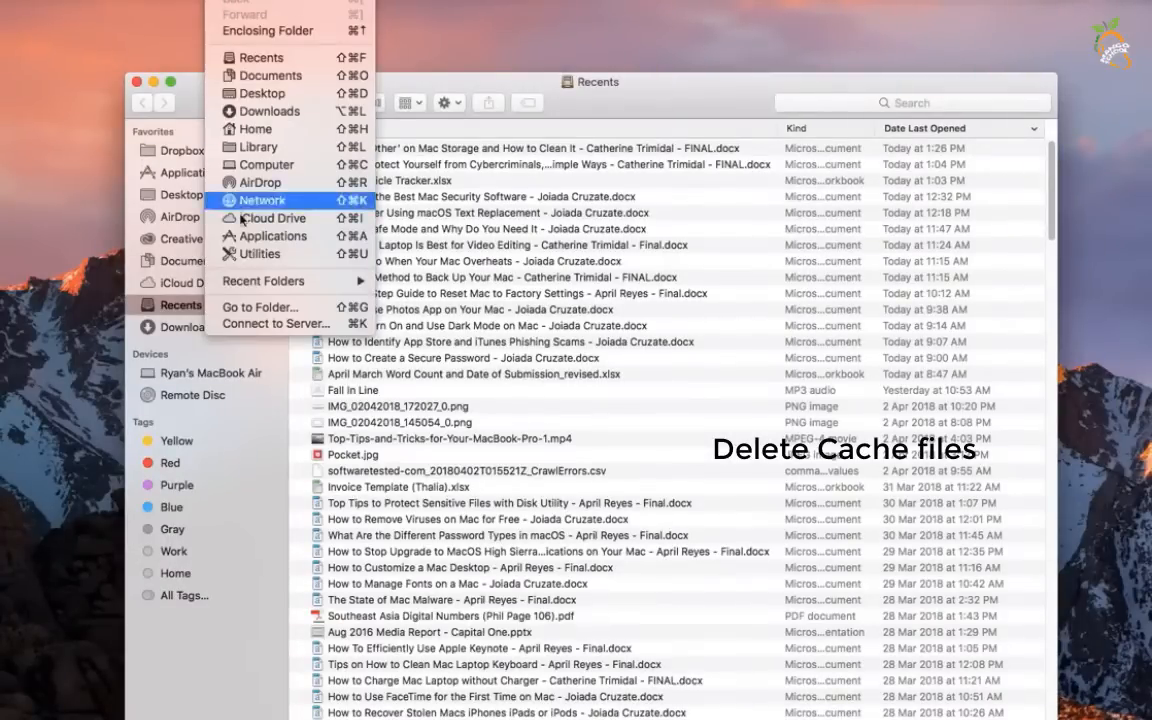
click(260, 306)
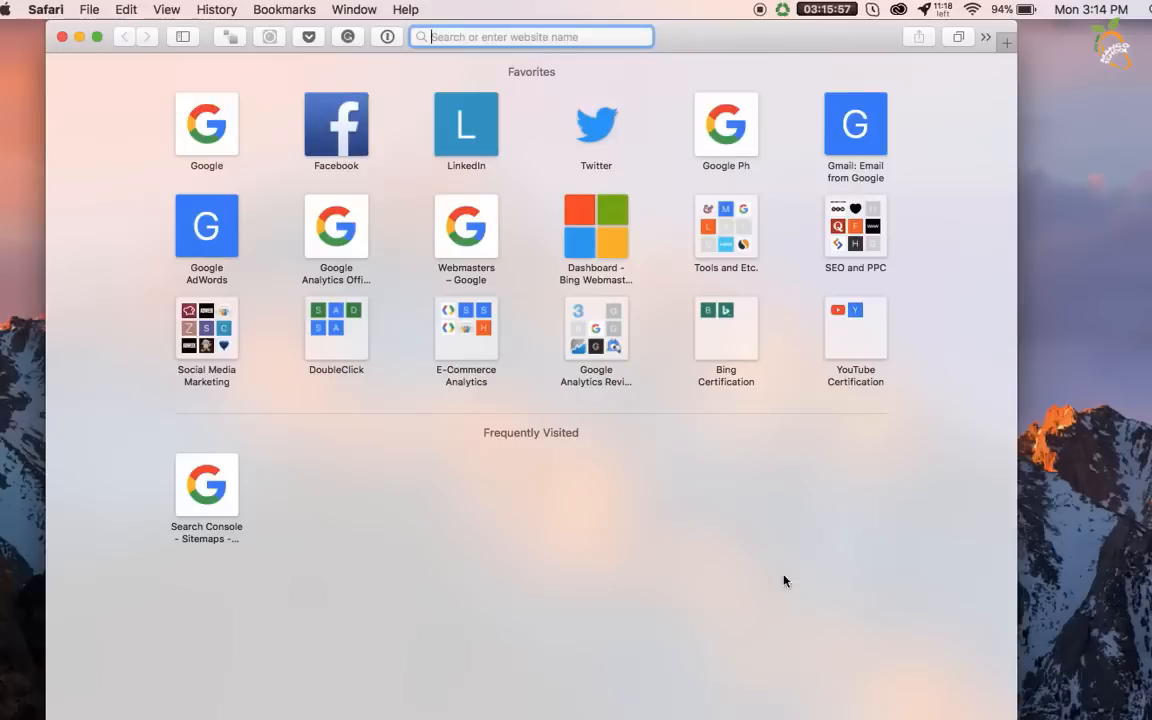
mouse_move(45, 25)
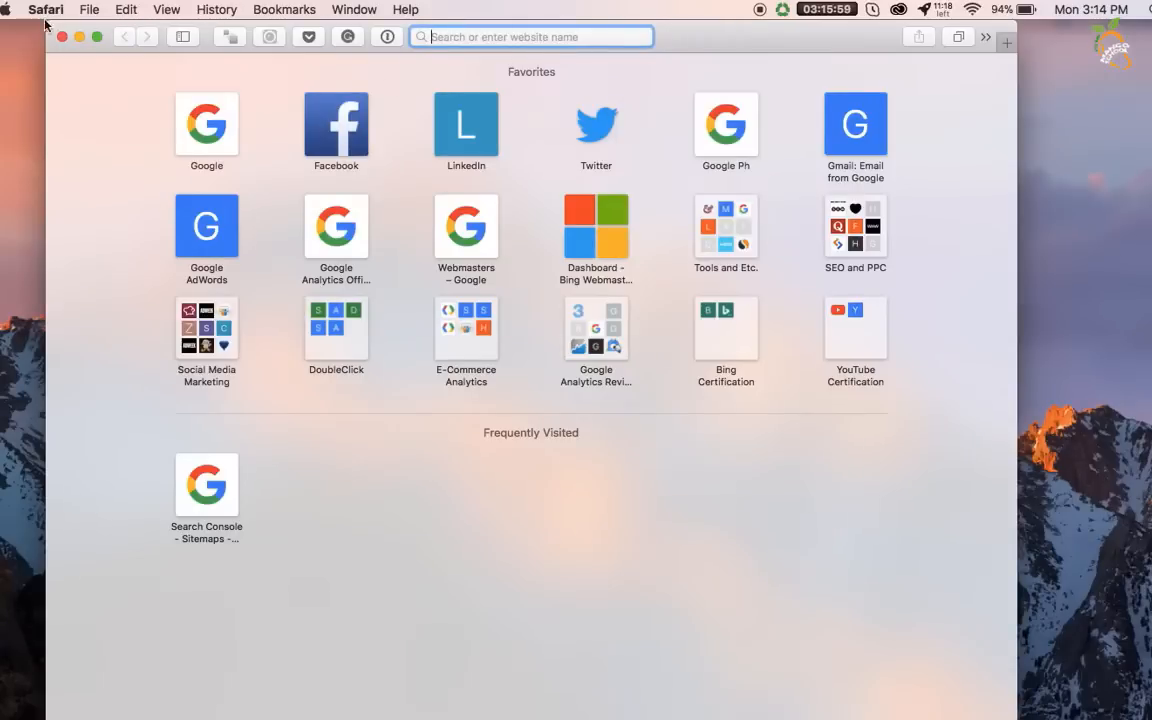
Open Safari's Extensions preferences and review the 1Password and Grammarly for Safari details.
click(45, 9)
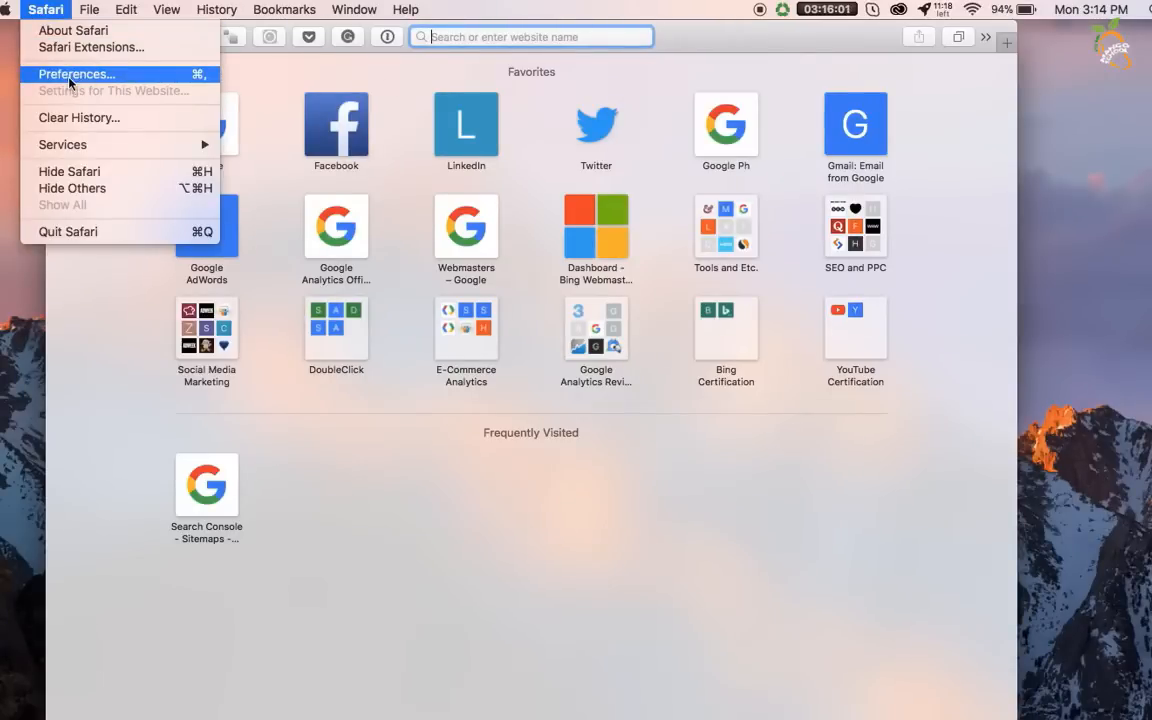
click(76, 74)
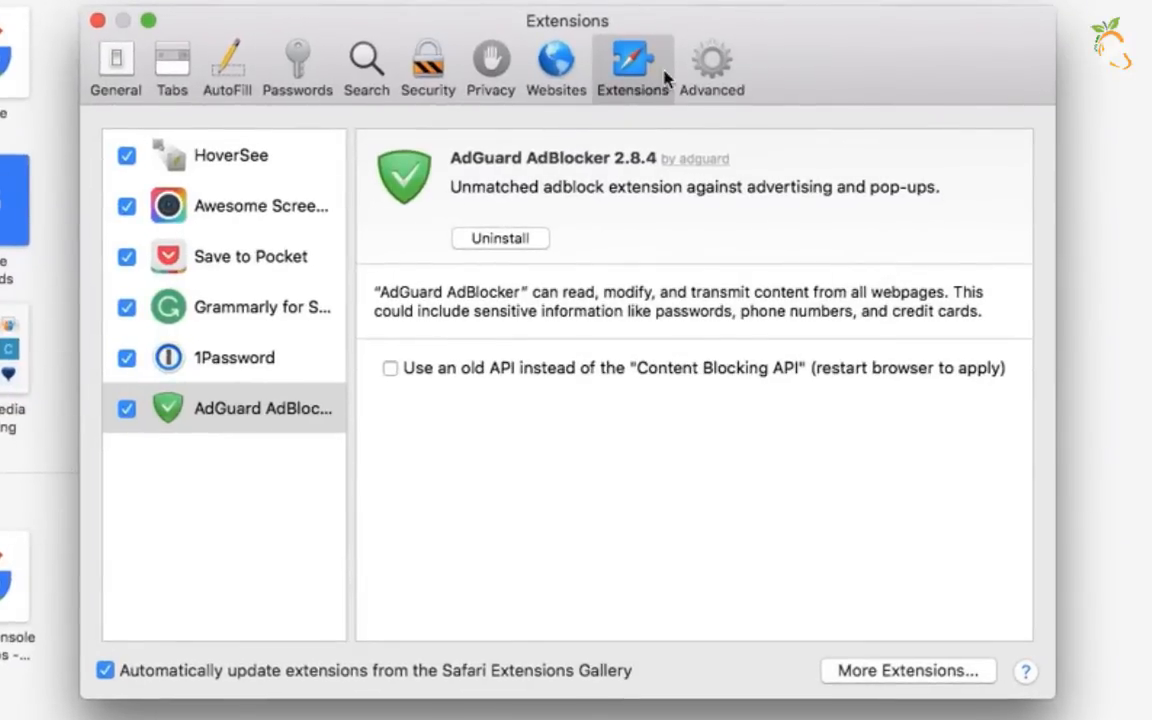
mouse_move(110, 465)
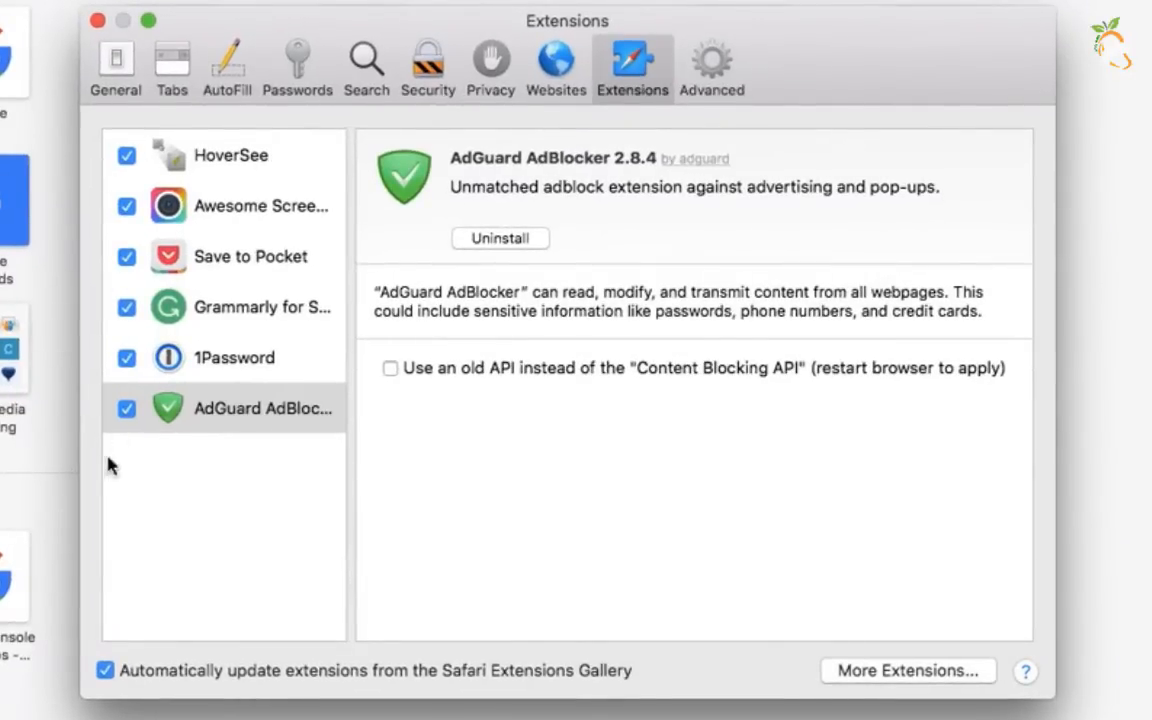
click(235, 357)
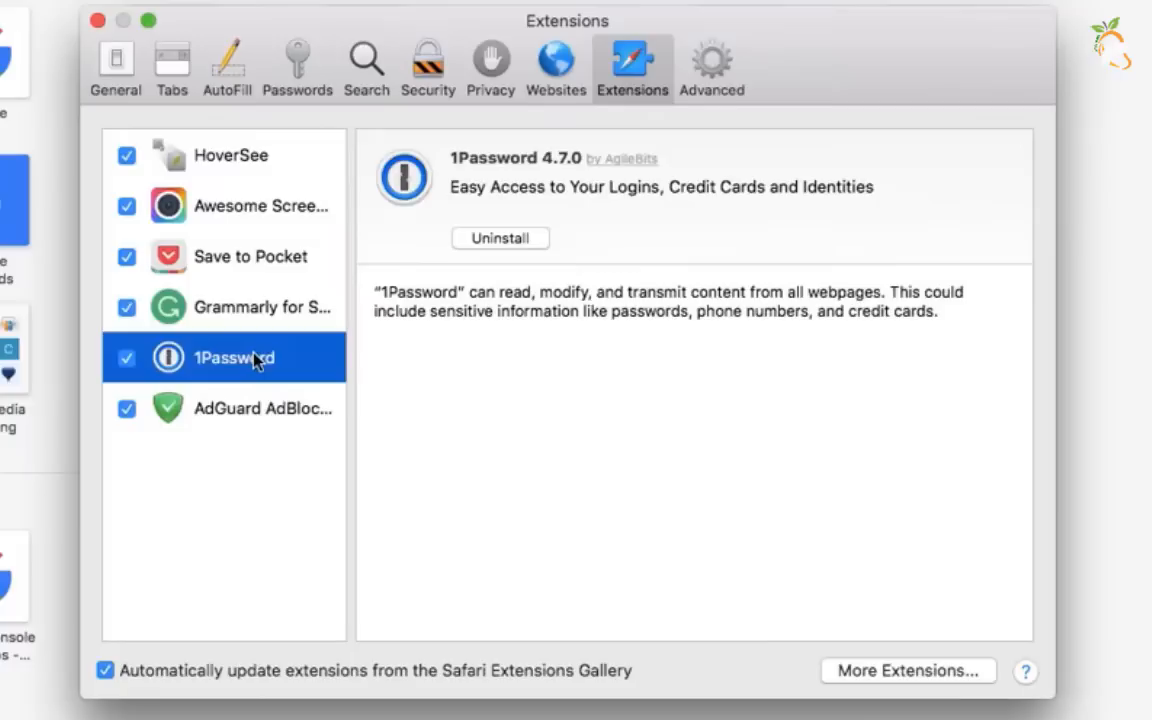
mouse_move(218, 315)
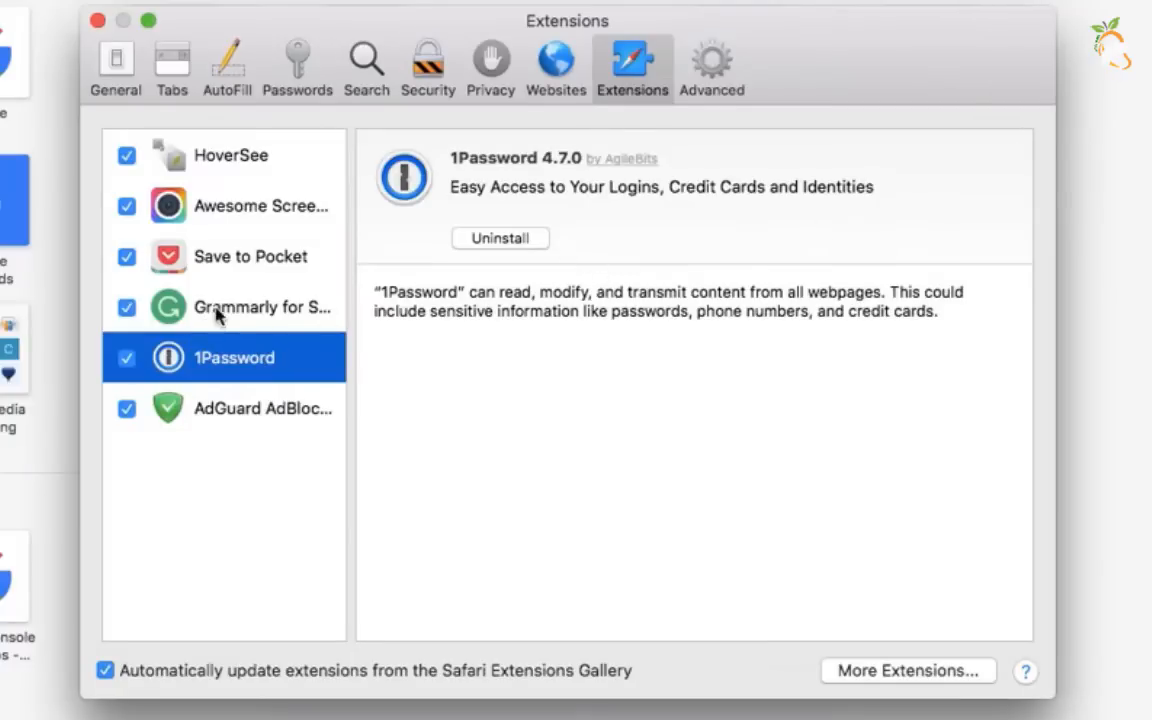
click(222, 307)
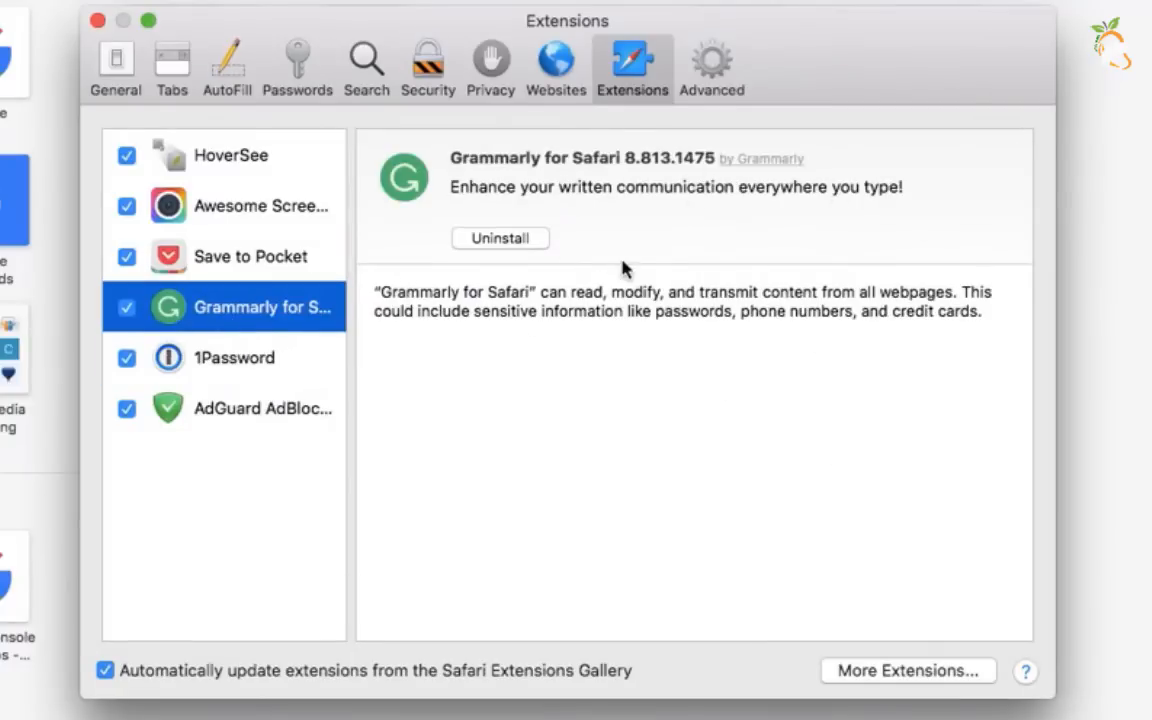
click(126, 307)
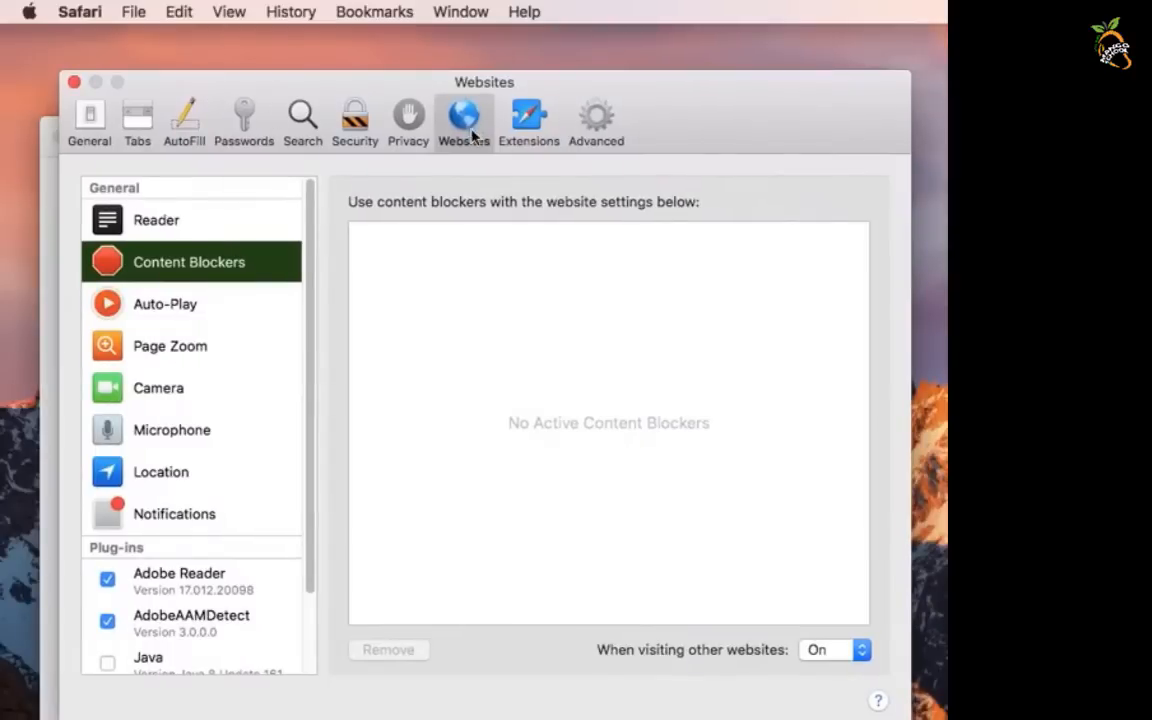
Open Safari's Websites preferences and select the Notifications permissions.
click(174, 513)
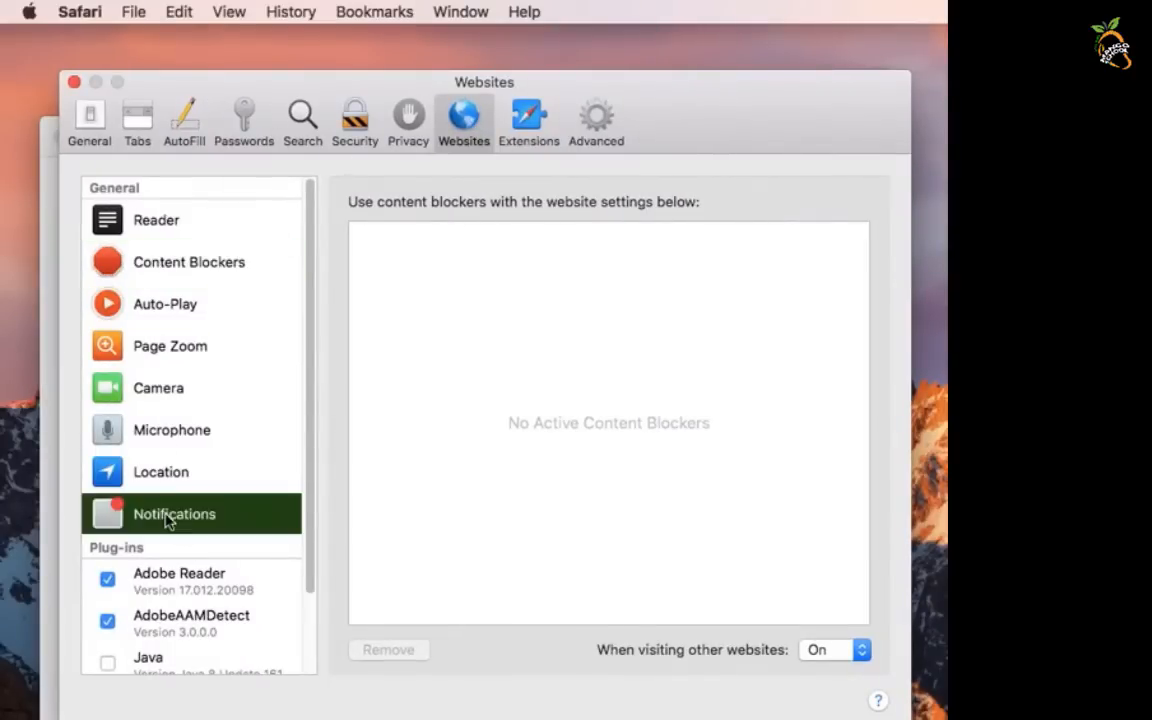
click(174, 513)
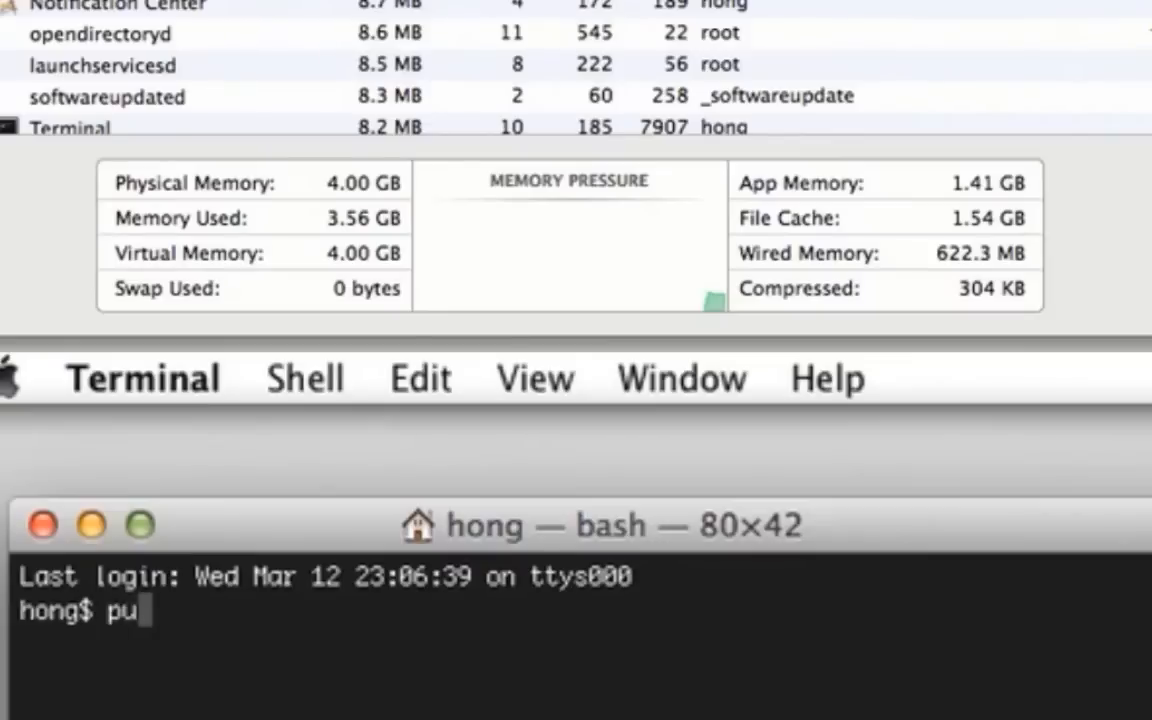
Run purge, then rerun it as 'sudo purge' after it is refused.
key(Return)
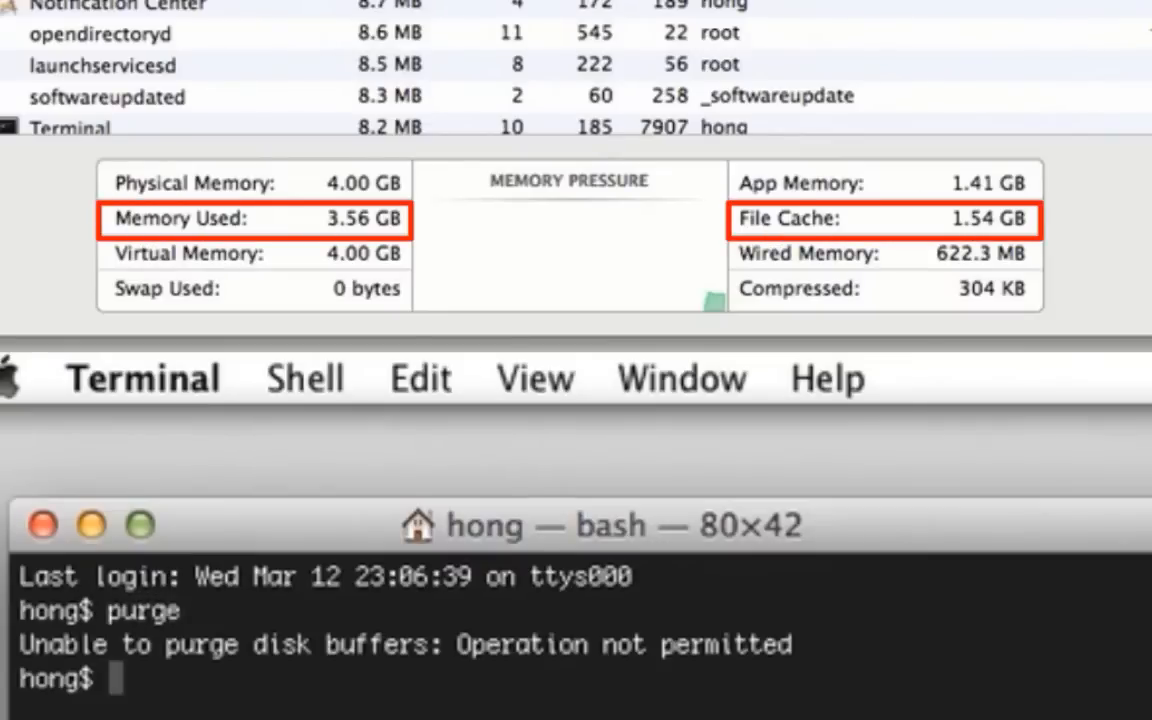
text(su)
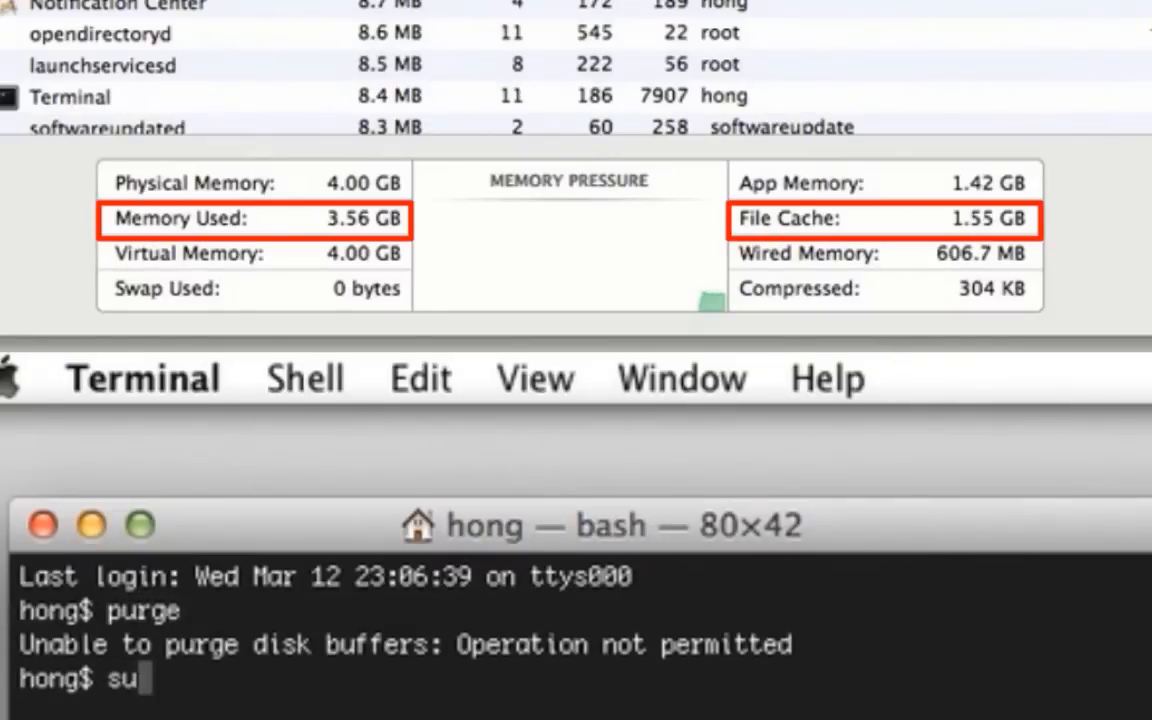
text(do pu)
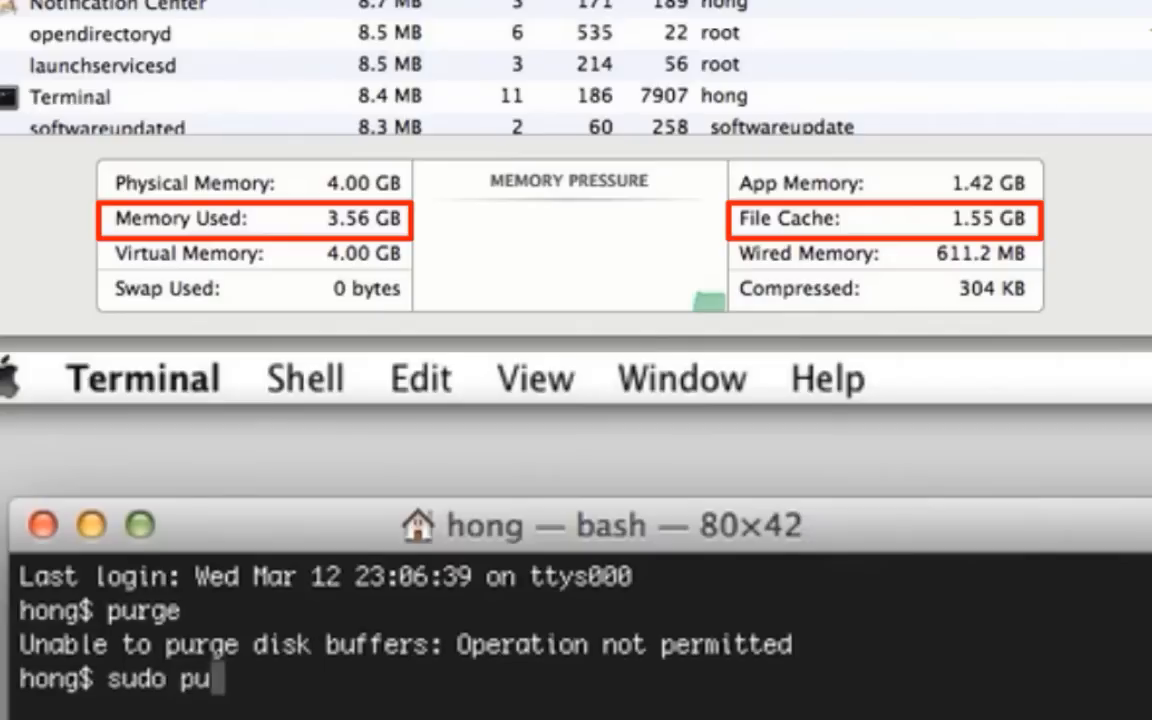
key(Return)
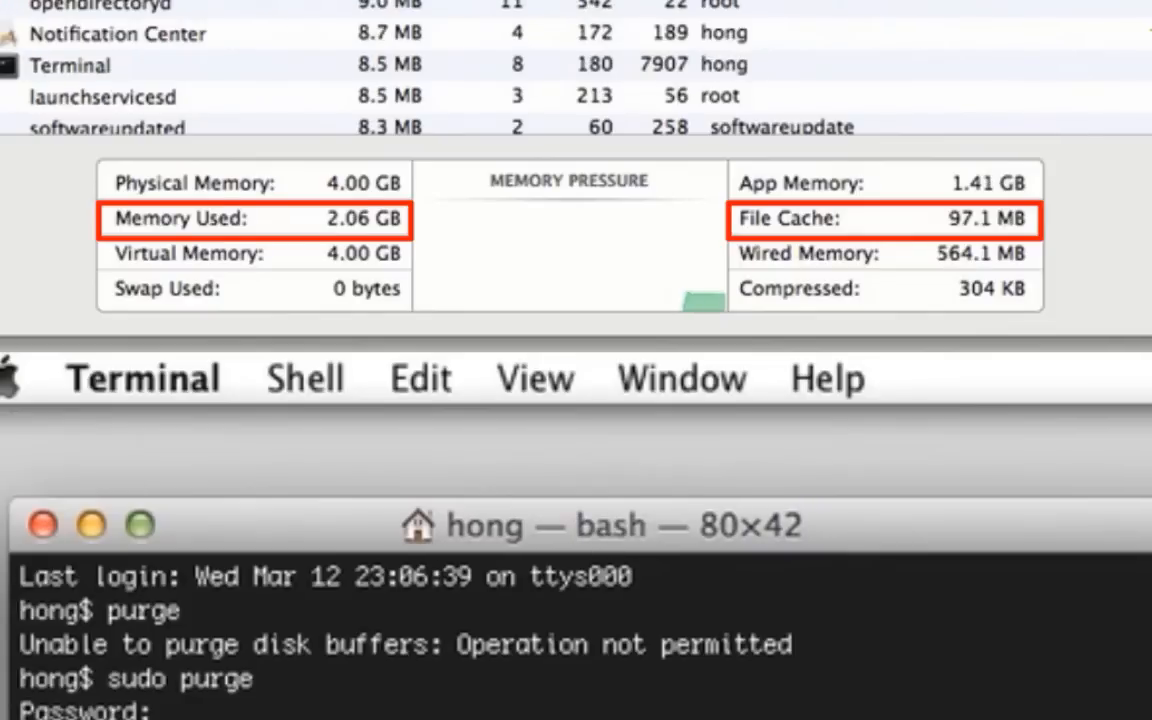
mouse_move(325, 250)
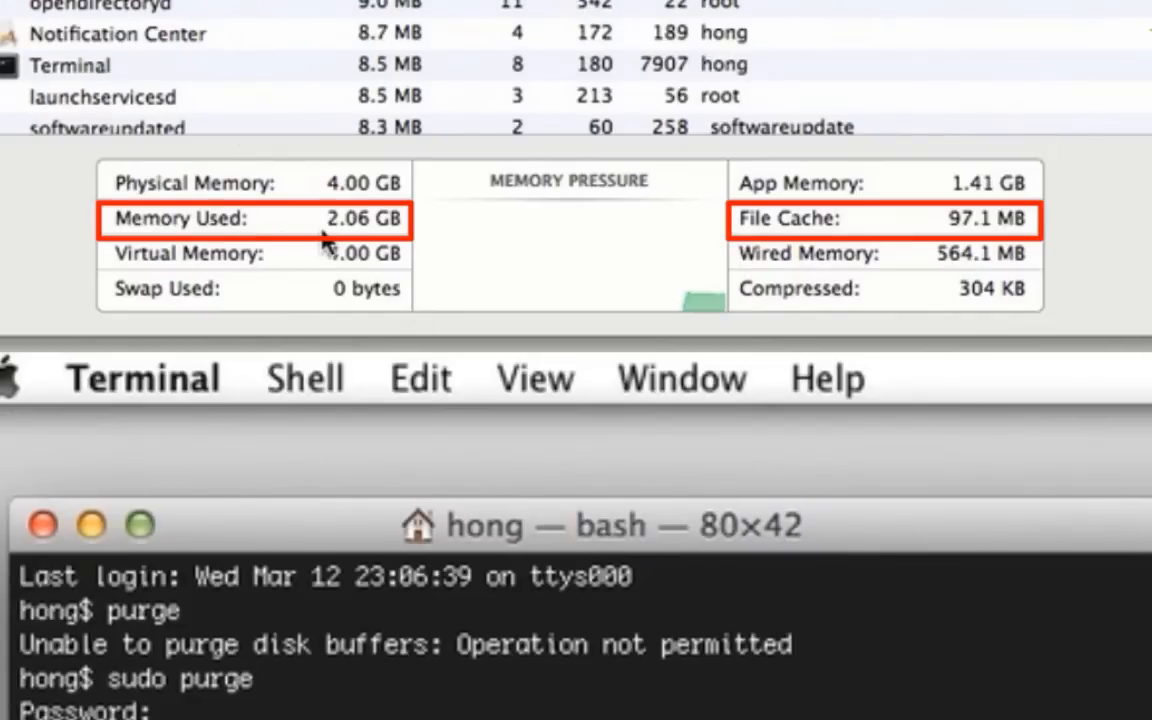